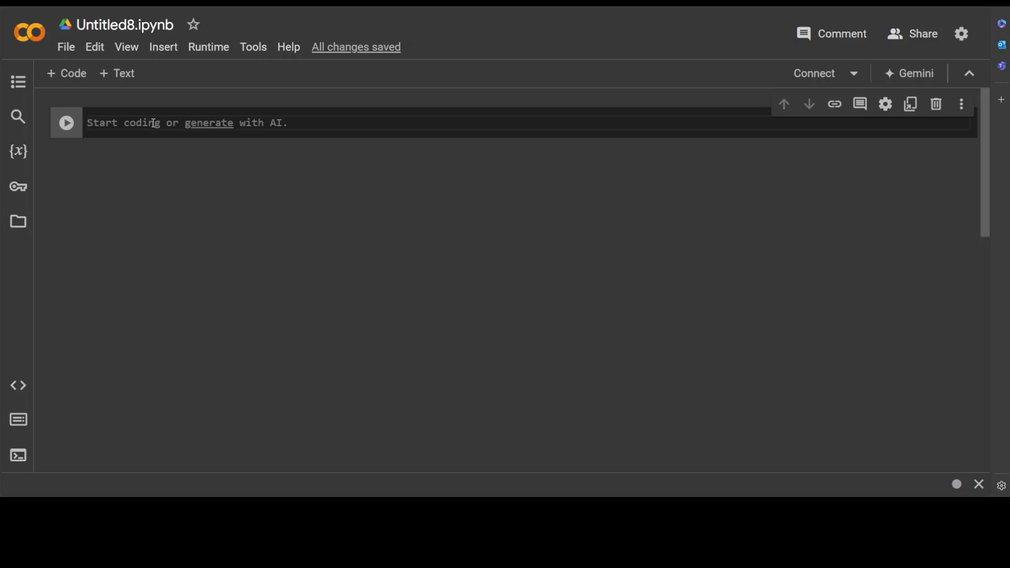
- Write a cell with !pip install relik[faiss]
type("!pip install relik[faiss]")
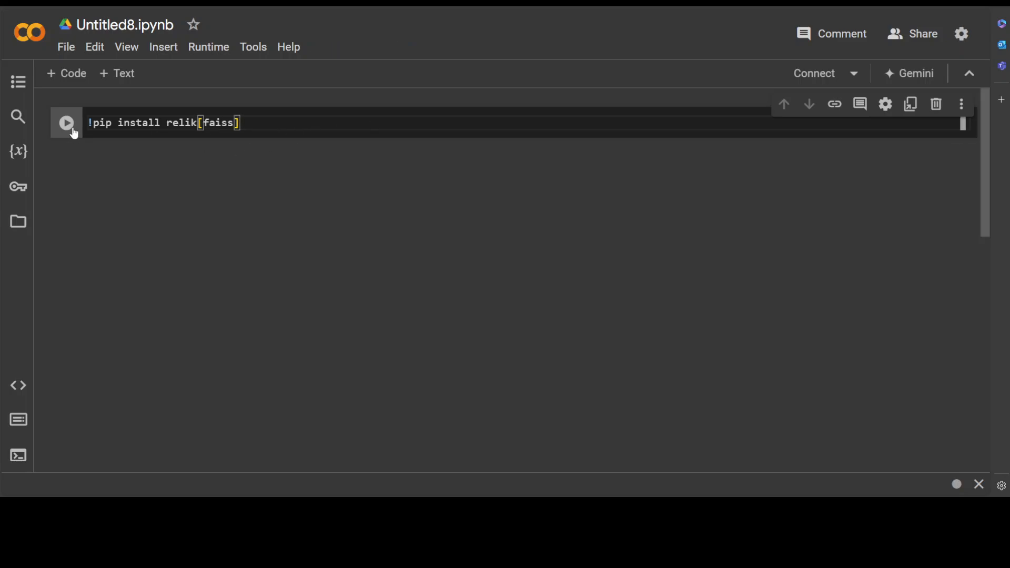
- Switch the runtime to a T4 GPU and connect the notebook to it
left_click(208, 48)
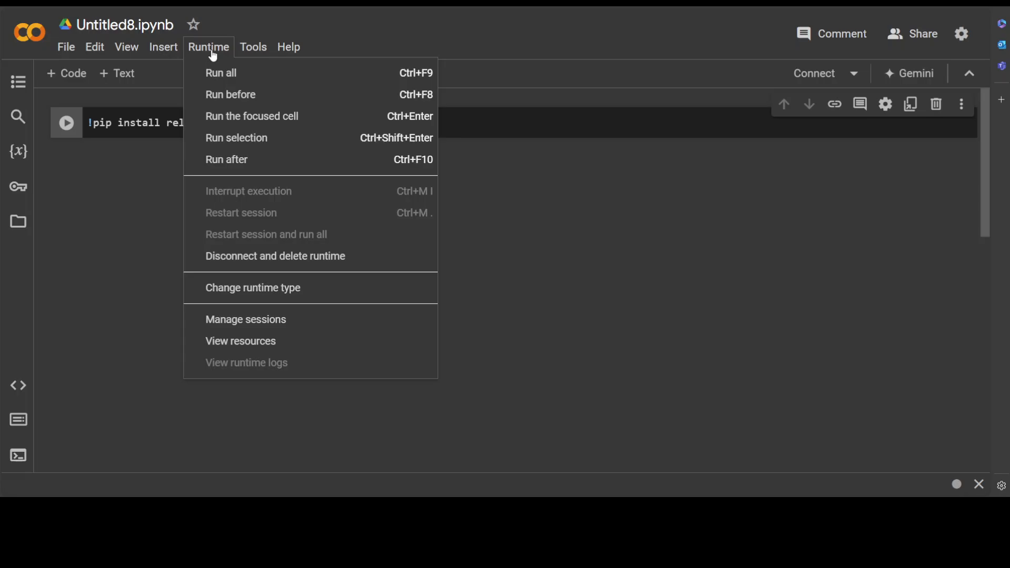
mouse_move(244, 296)
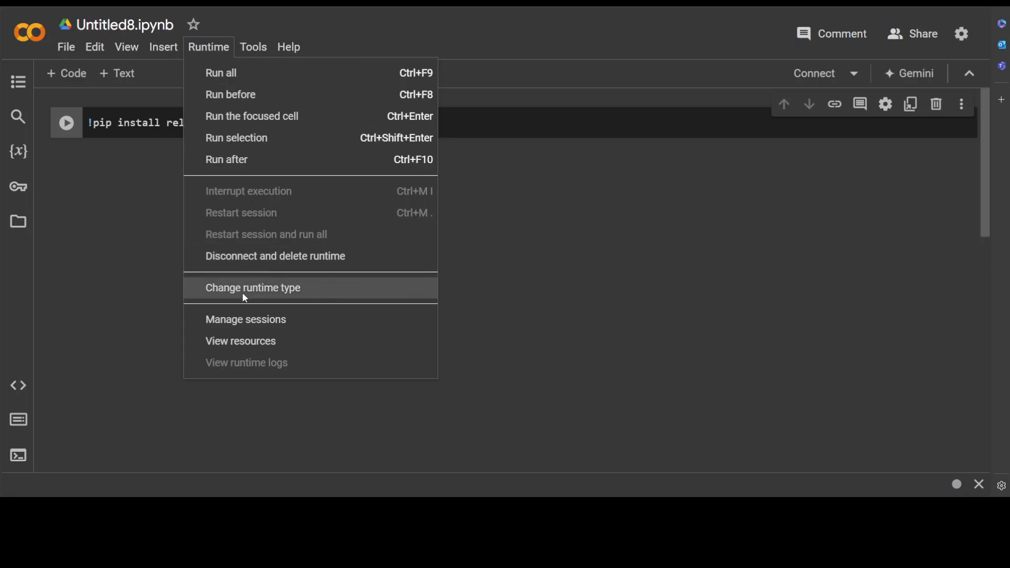
left_click(252, 287)
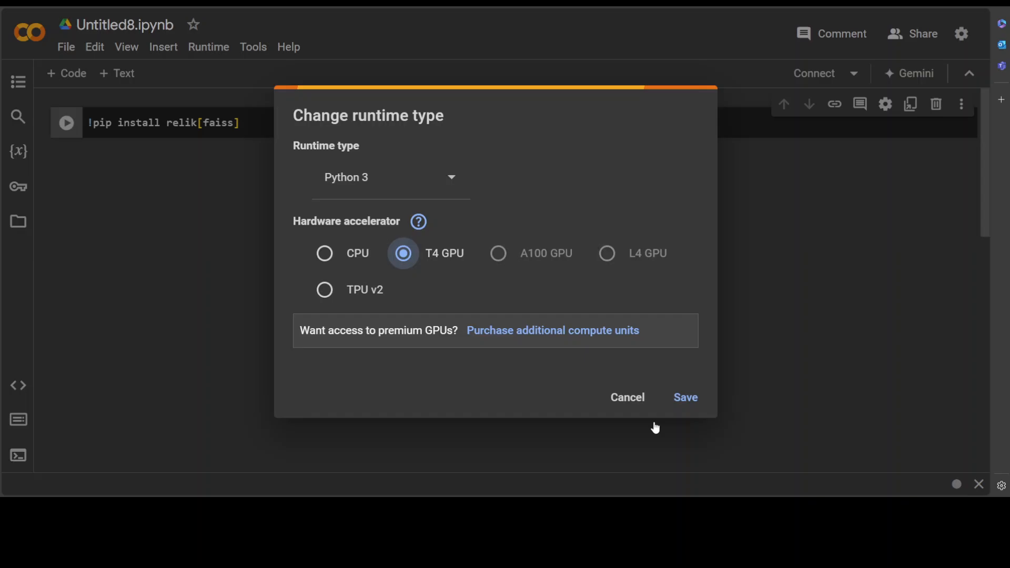
left_click(686, 398)
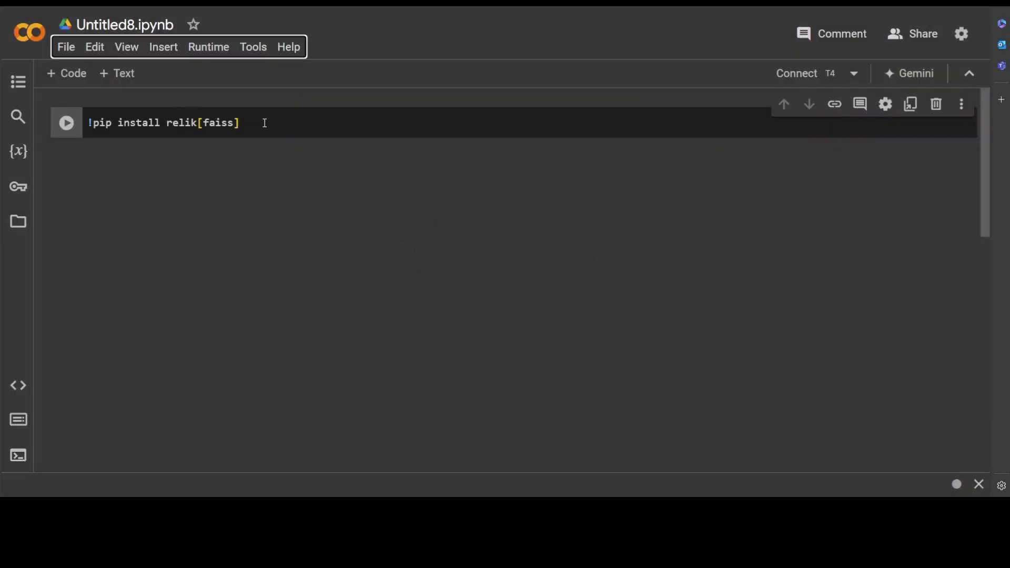
left_click(66, 124)
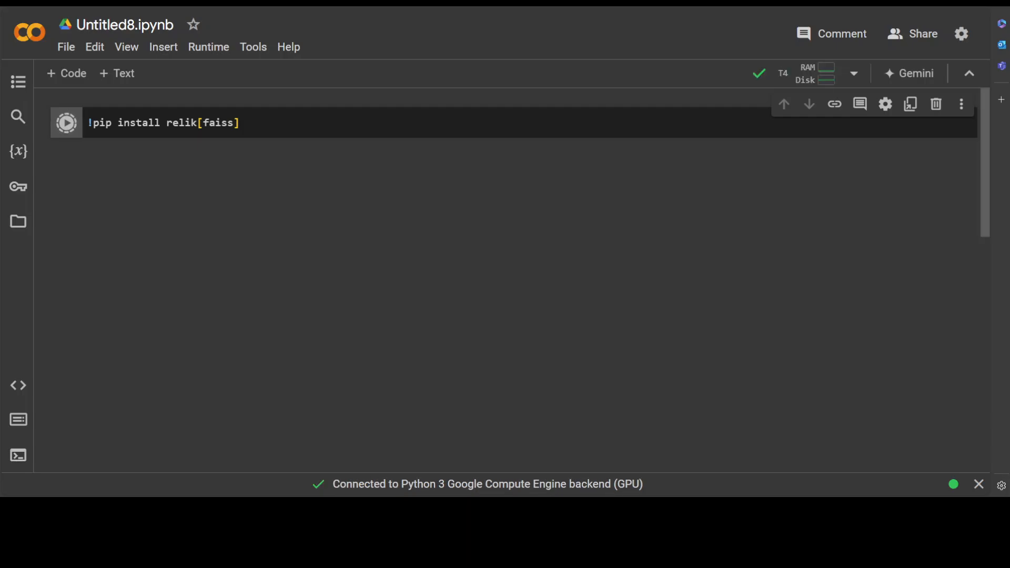
- Execute the relik[faiss] install cell until the restart-session prompt appears
left_click(67, 122)
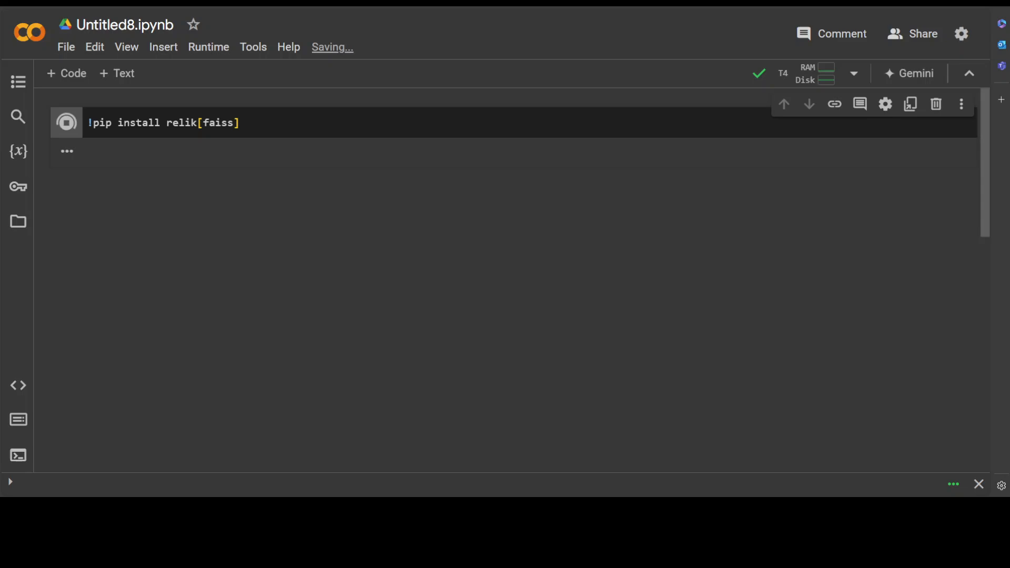
left_click(66, 122)
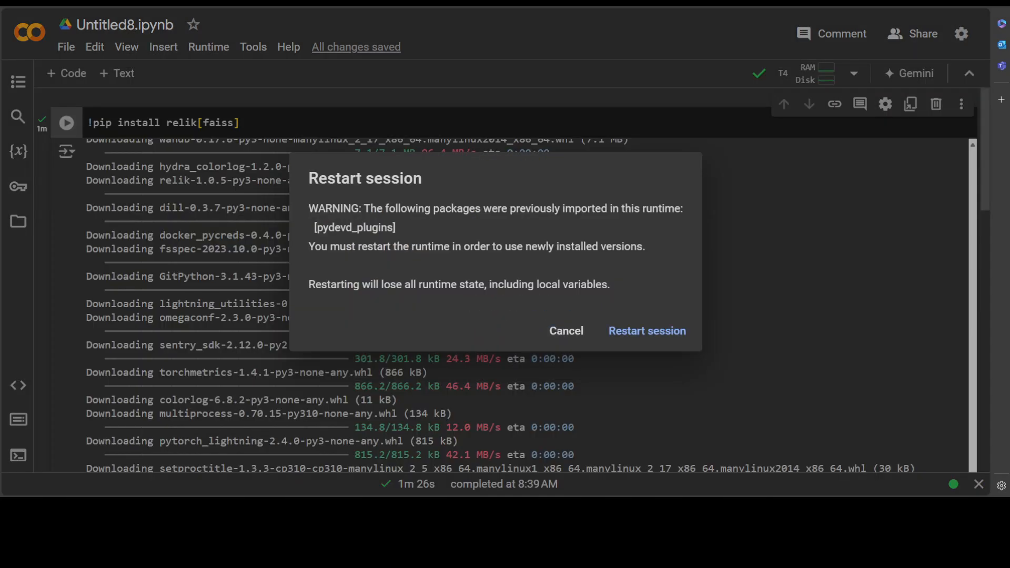
mouse_move(667, 339)
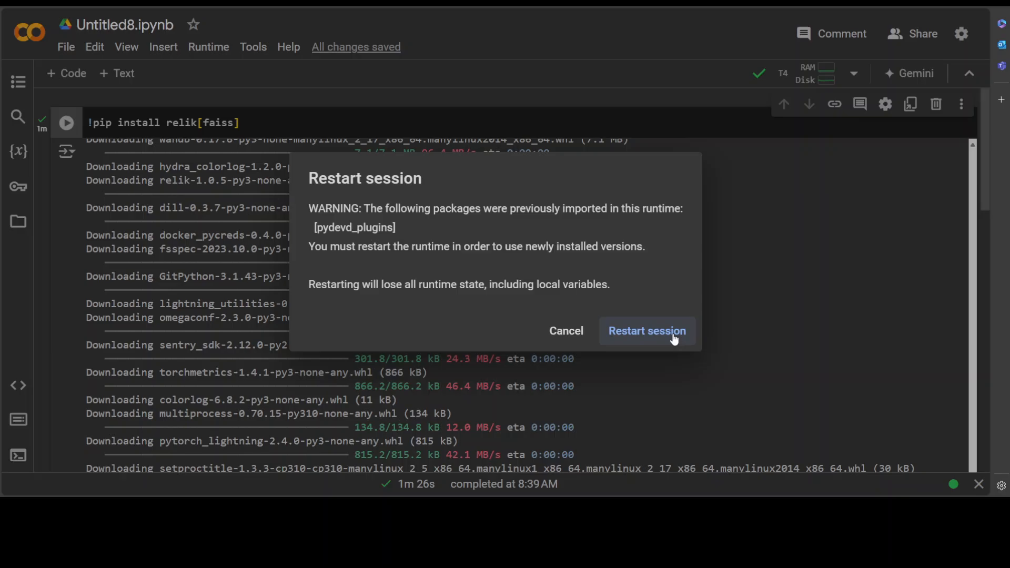
- Restart the session and execute the torch/Relik imports and clean_memory definition cell
left_click(647, 330)
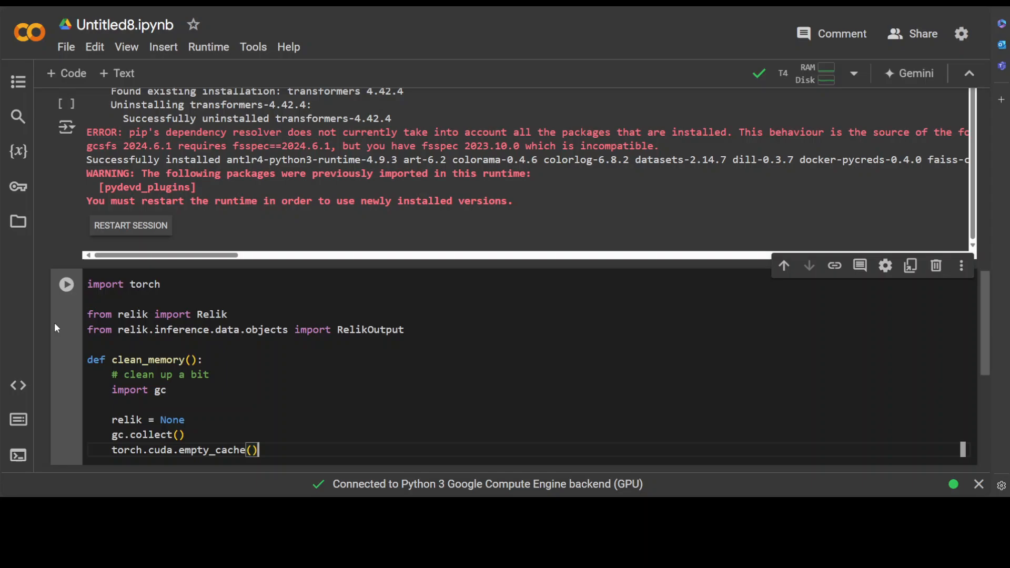
scroll("down", 3)
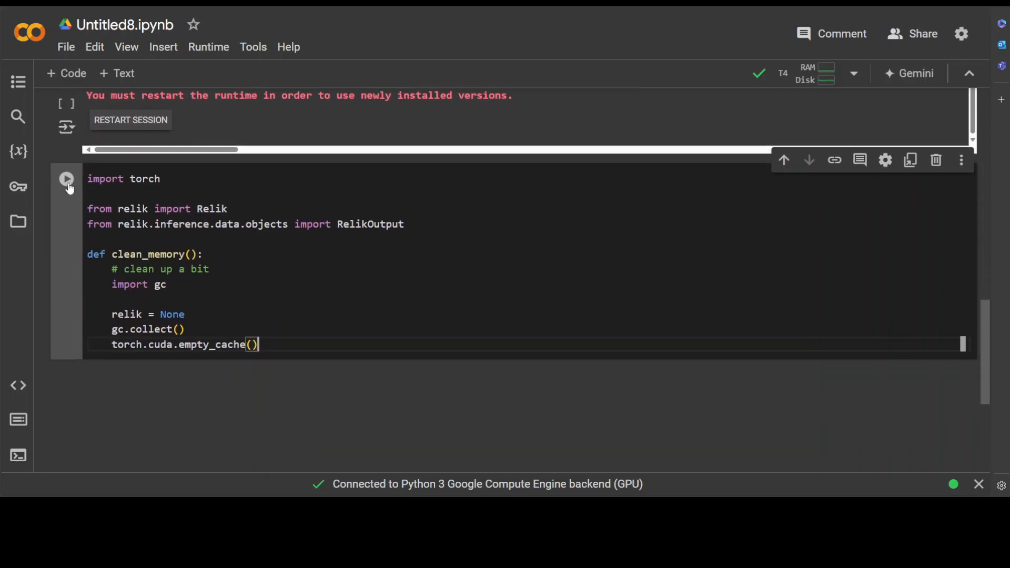
left_click(66, 179)
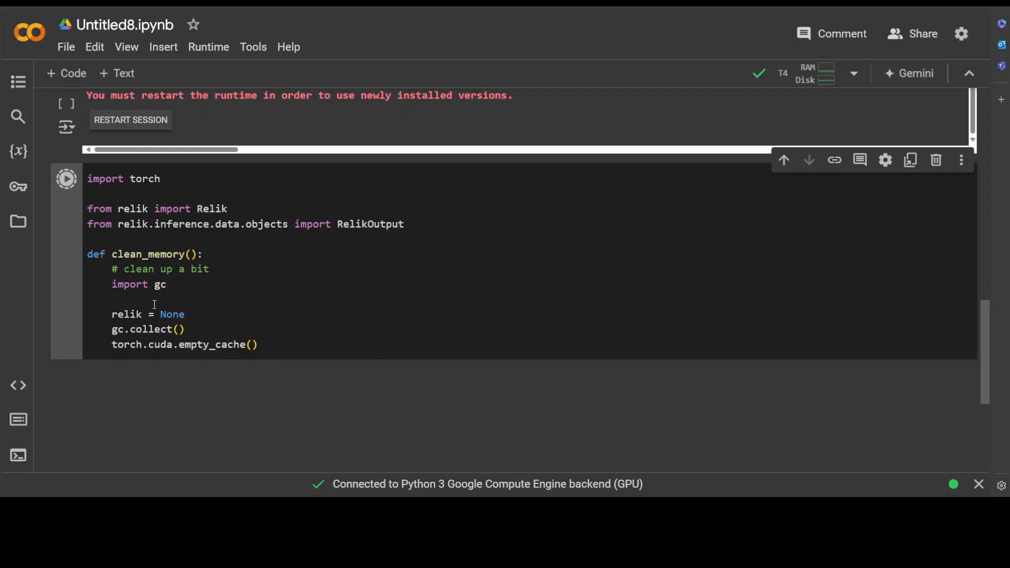
left_click(67, 179)
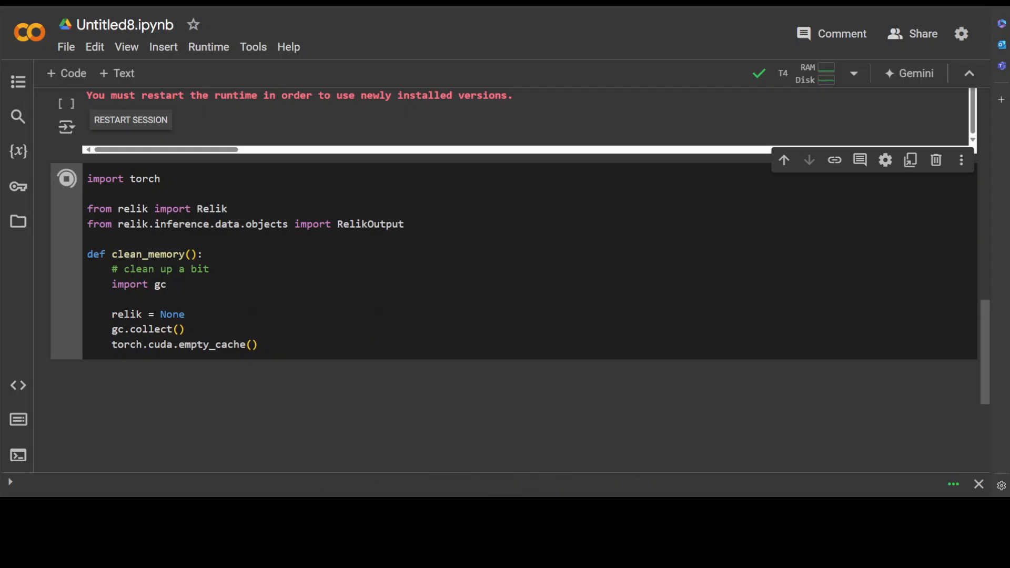
left_click(68, 177)
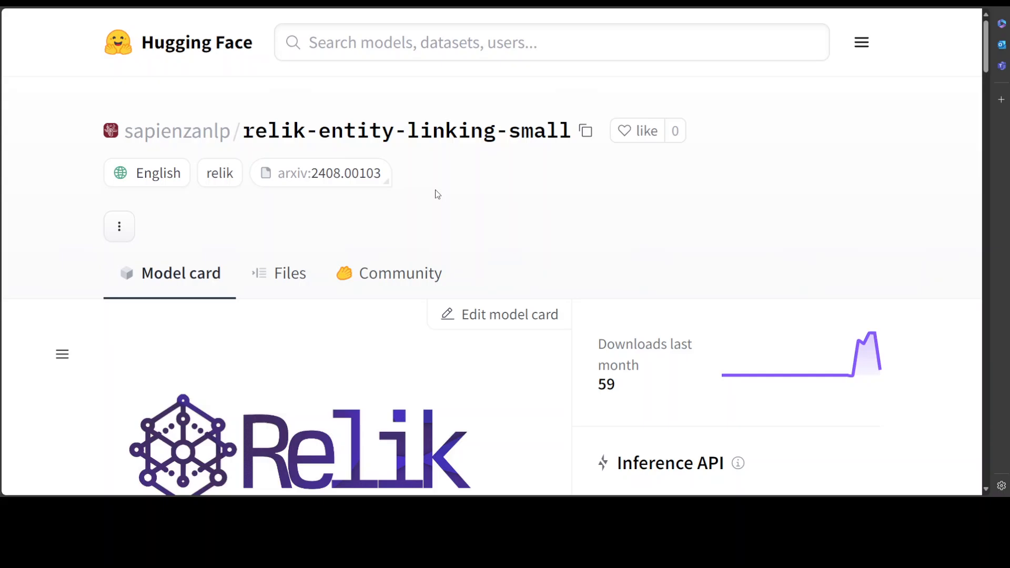
mouse_move(411, 244)
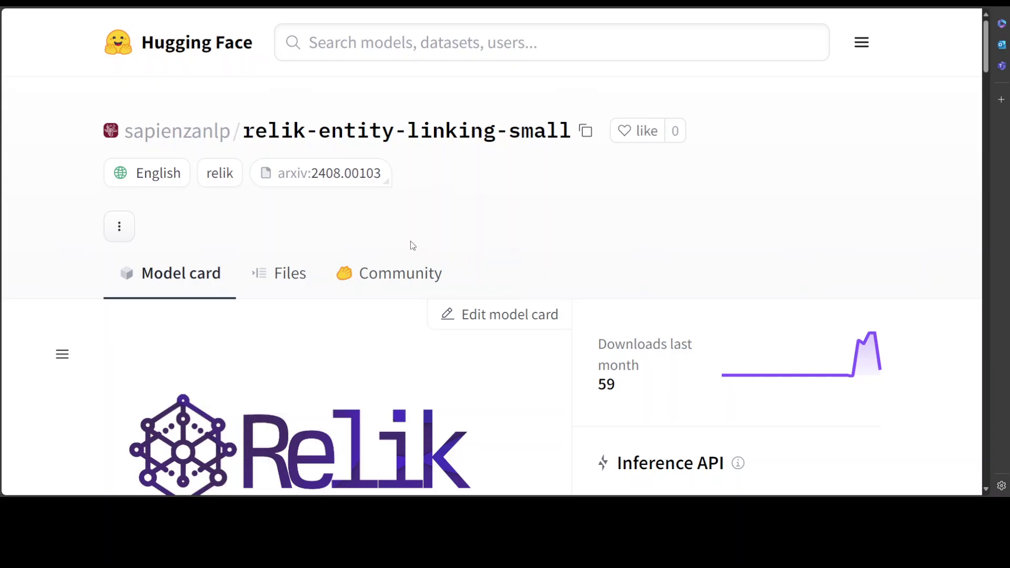
mouse_move(467, 253)
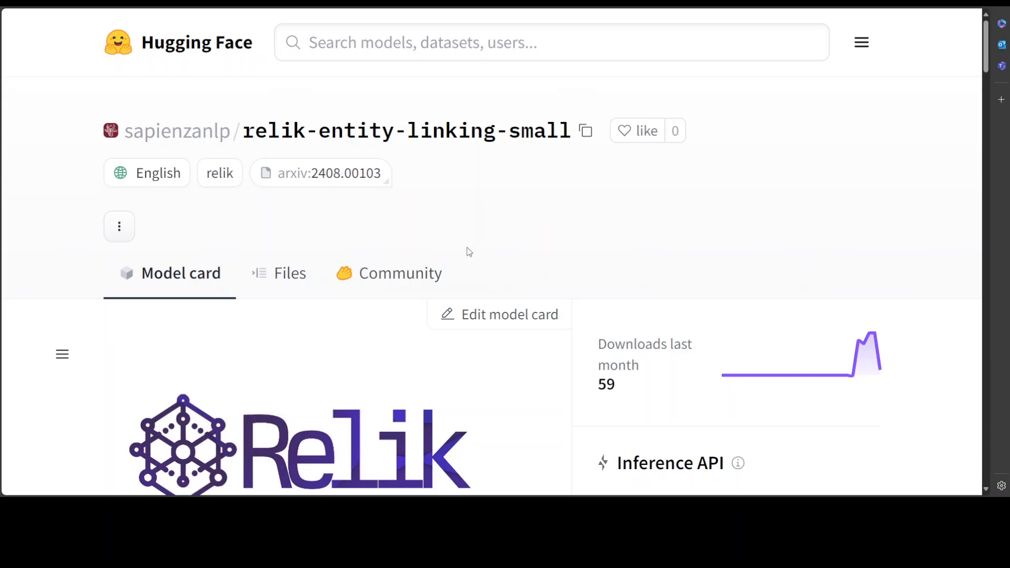
mouse_move(463, 249)
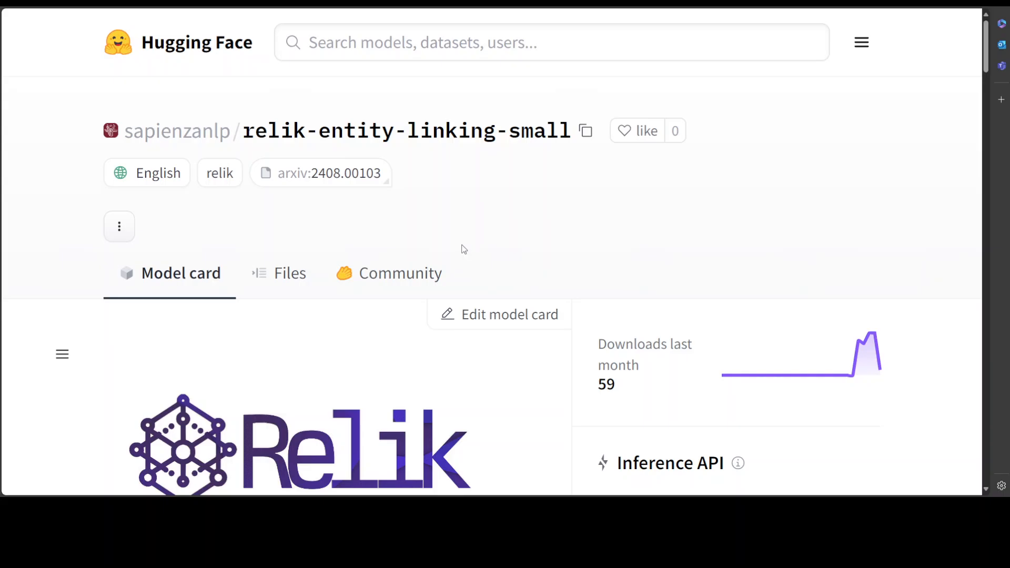
mouse_move(461, 249)
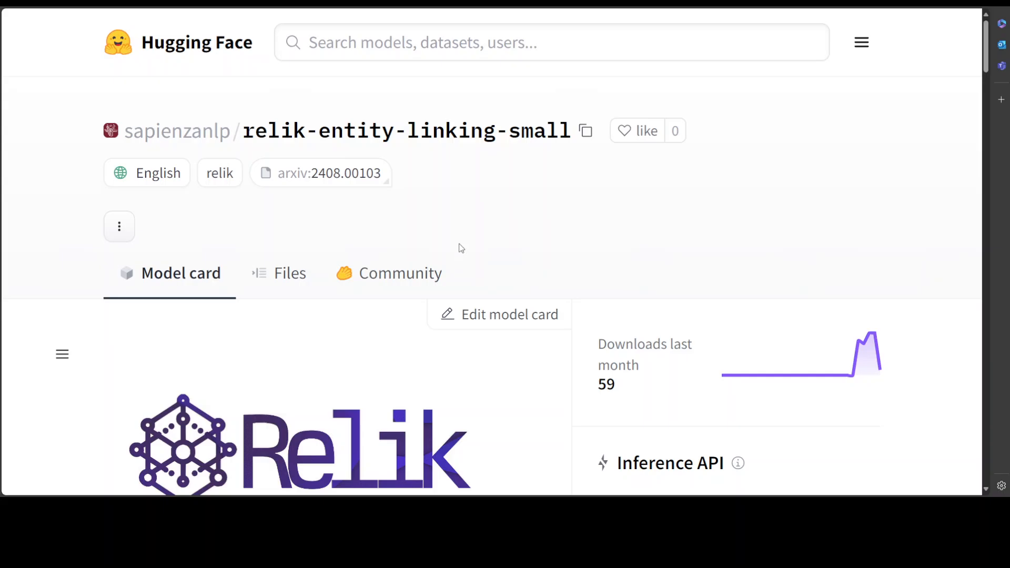
mouse_move(458, 248)
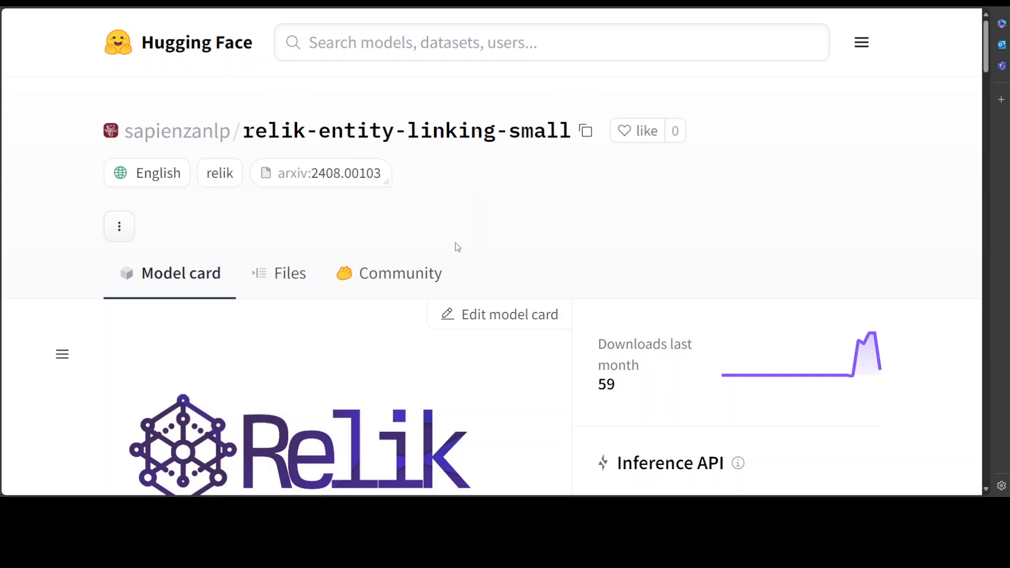
mouse_move(455, 244)
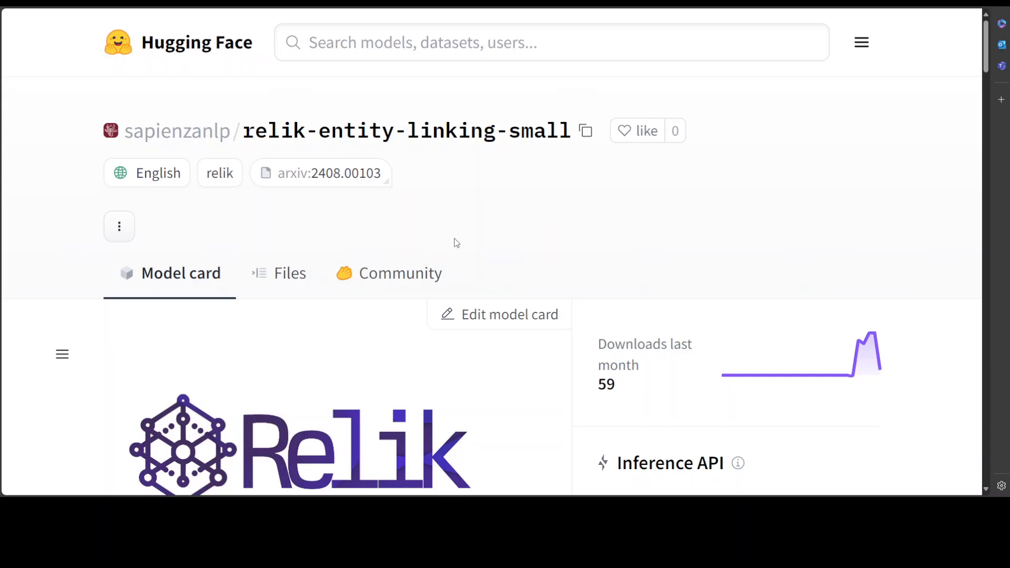
mouse_move(427, 308)
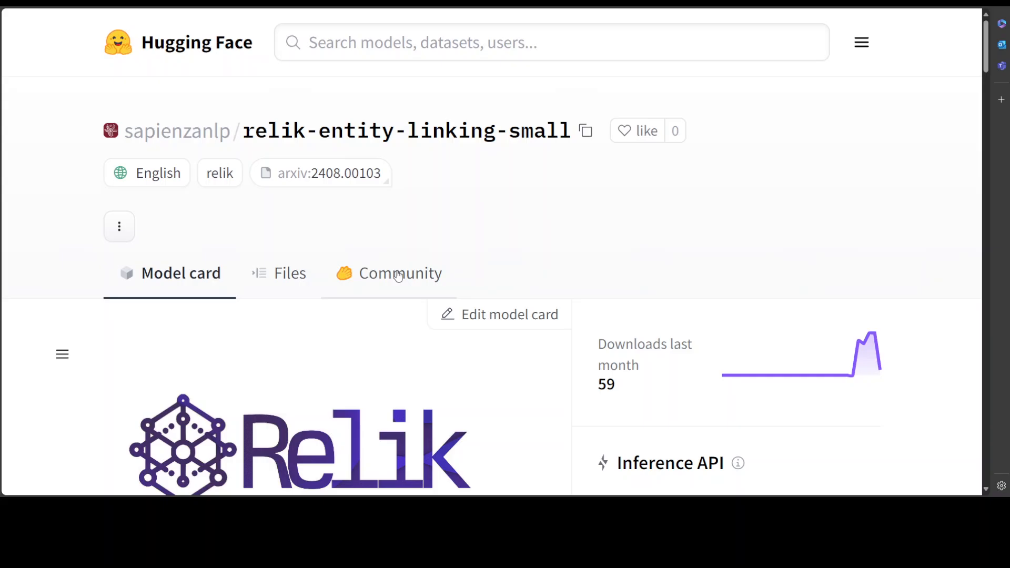
mouse_move(393, 271)
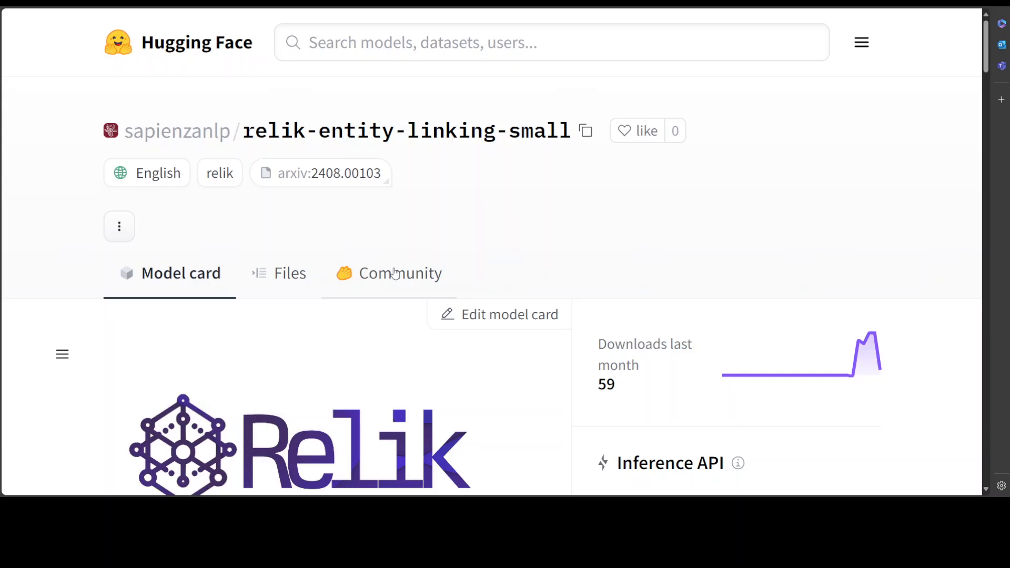
mouse_move(389, 267)
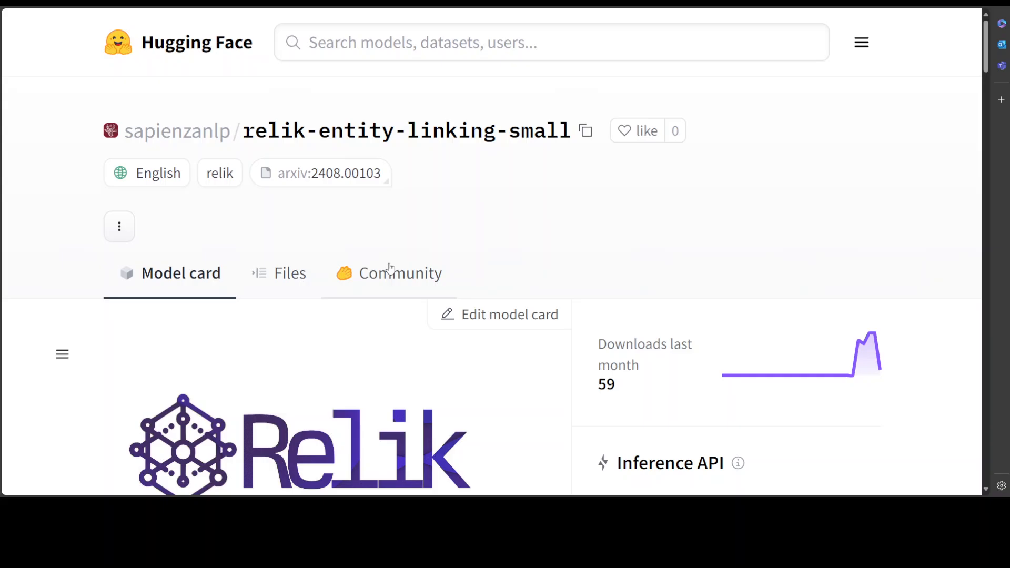
mouse_move(540, 258)
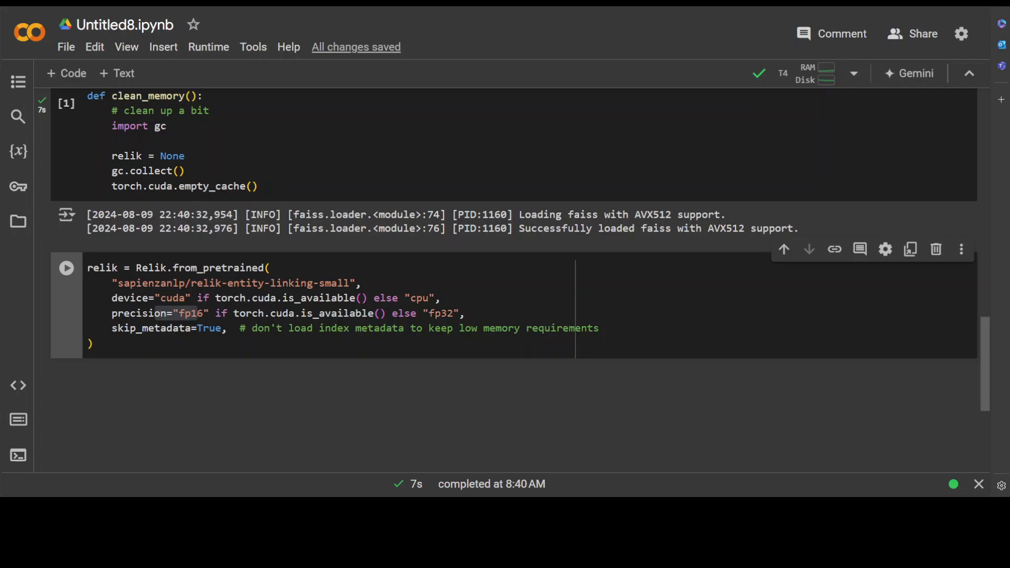
- Load sapienzanlp/relik-entity-linking-small onto CUDA in float16 via Relik.from_pretrained
left_click(65, 268)
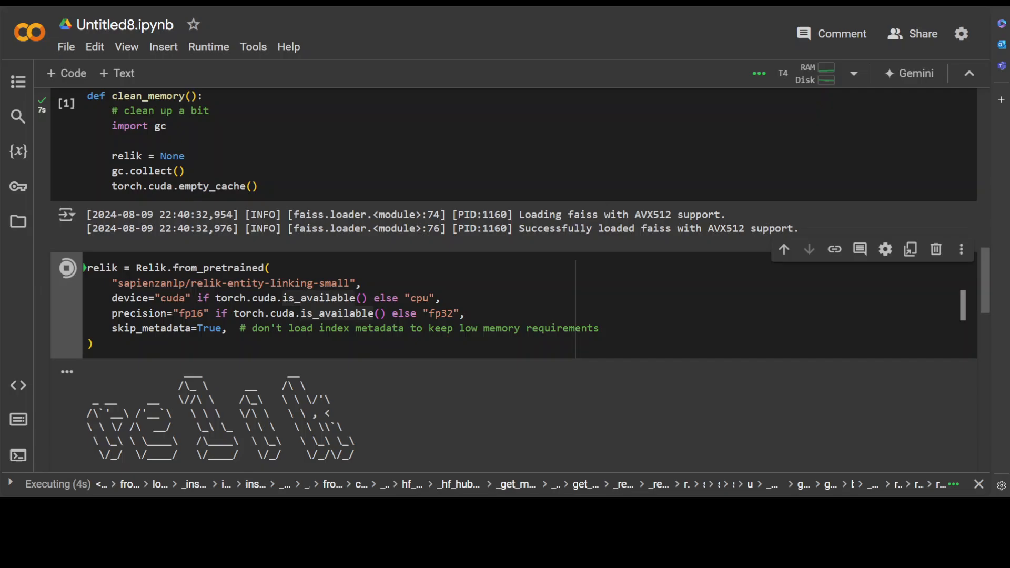
scroll("down", 3)
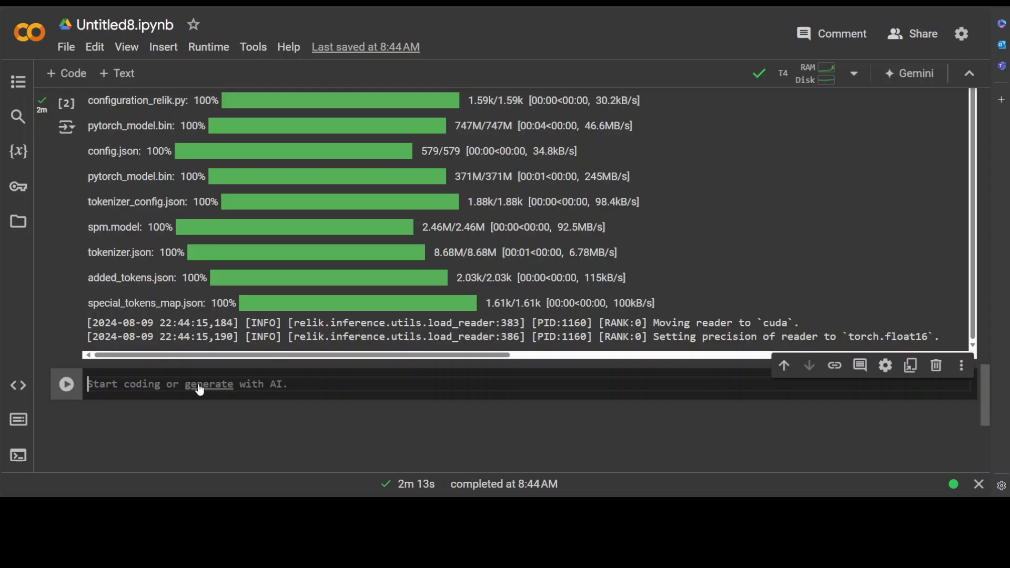
- Run ReLiK on the Noah Lyles sentence and list spans for Noah Lyles, Paris, Stade de France
type("relik_out: RelikOutput = relik(\"Noah Lyles earned that title and the gold medal in the men's 100-meter dash by the slimmest of margins - just fiv")
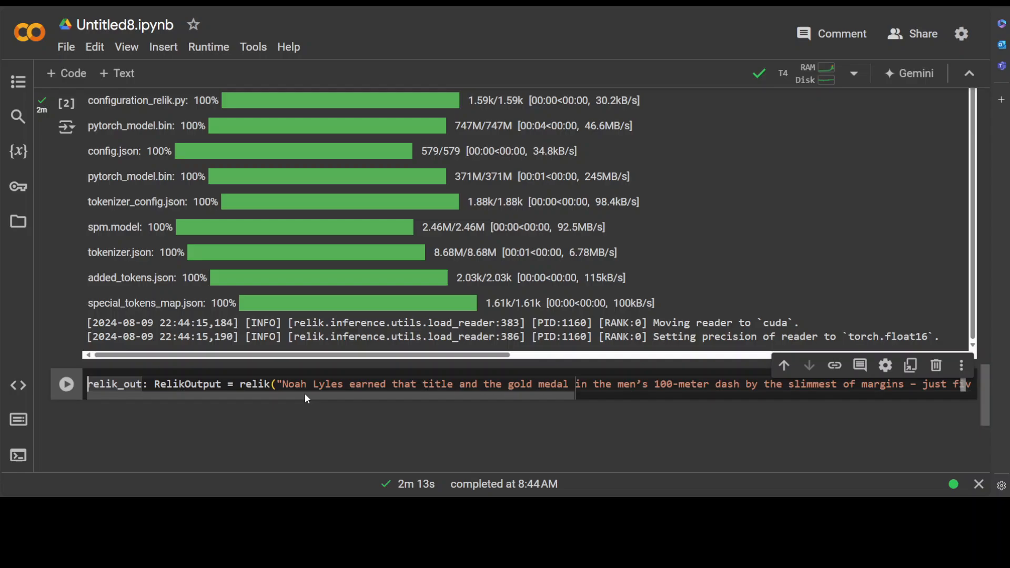
left_click(66, 383)
type("relik_out.spans")
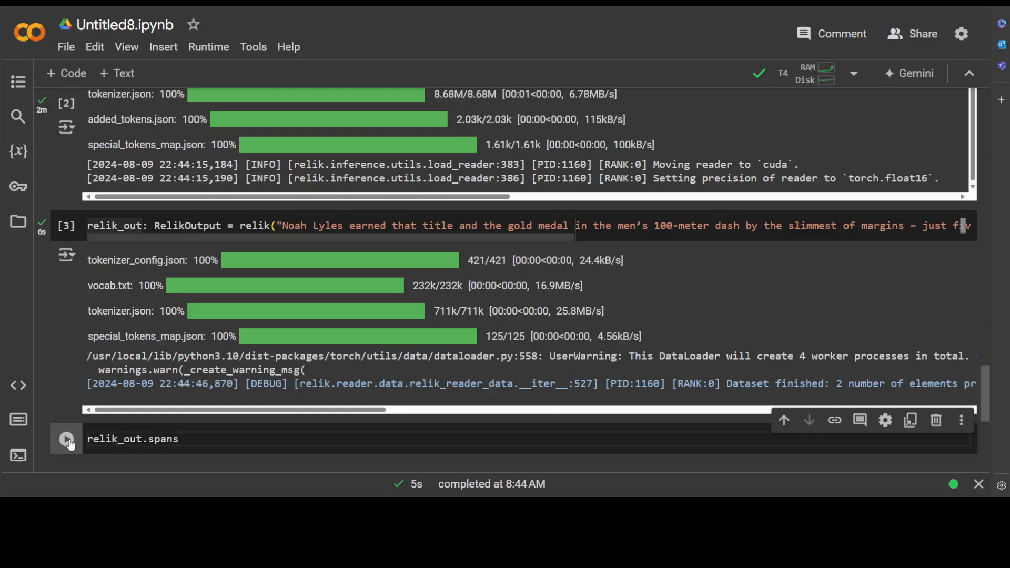
left_click(65, 439)
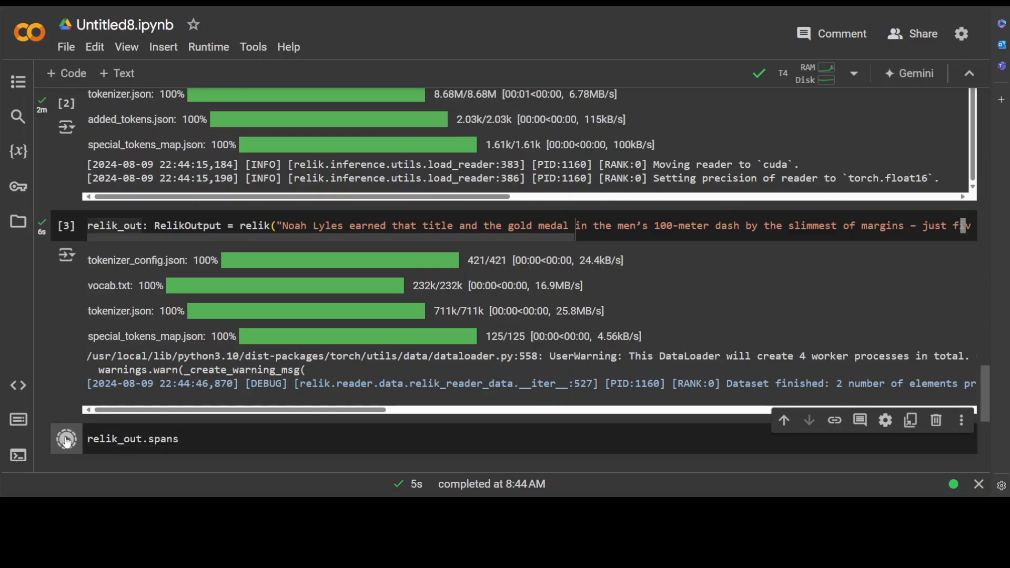
- Add a new cell containing clean_memory()
left_click(66, 440)
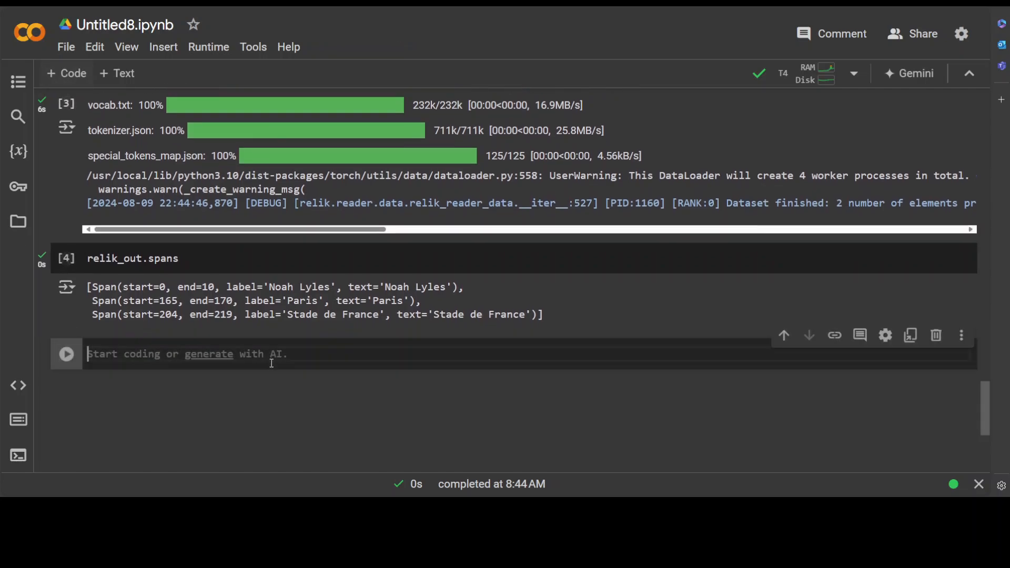
type("clean_memory()")
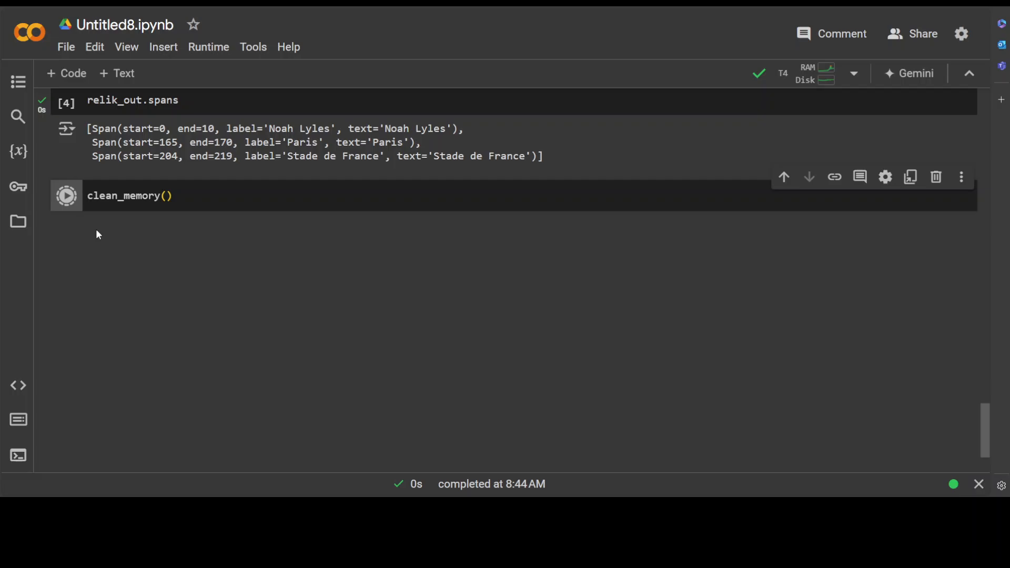
- Execute clean_memory() to free the small entity-linking model from GPU memory
left_click(67, 196)
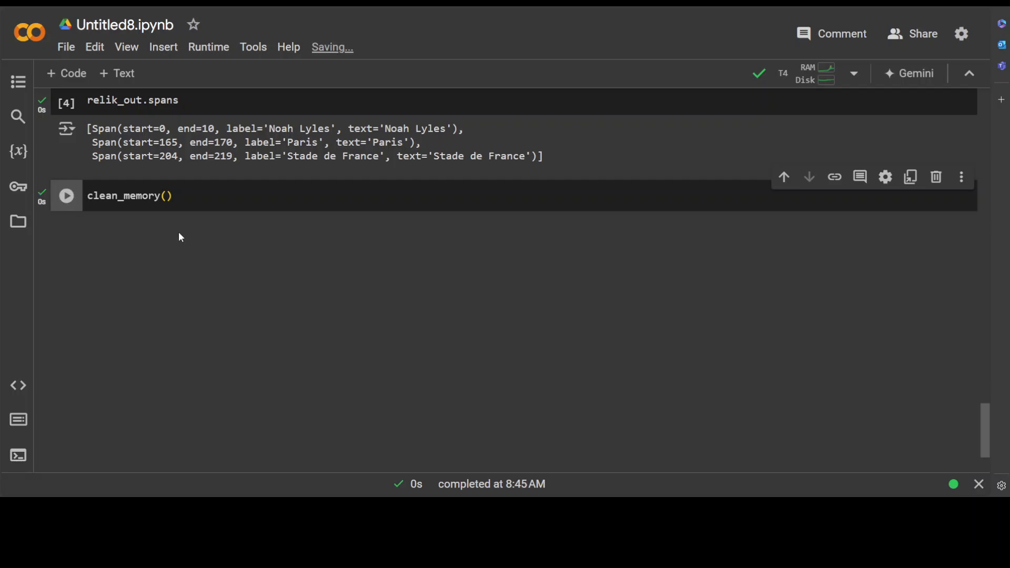
mouse_move(219, 234)
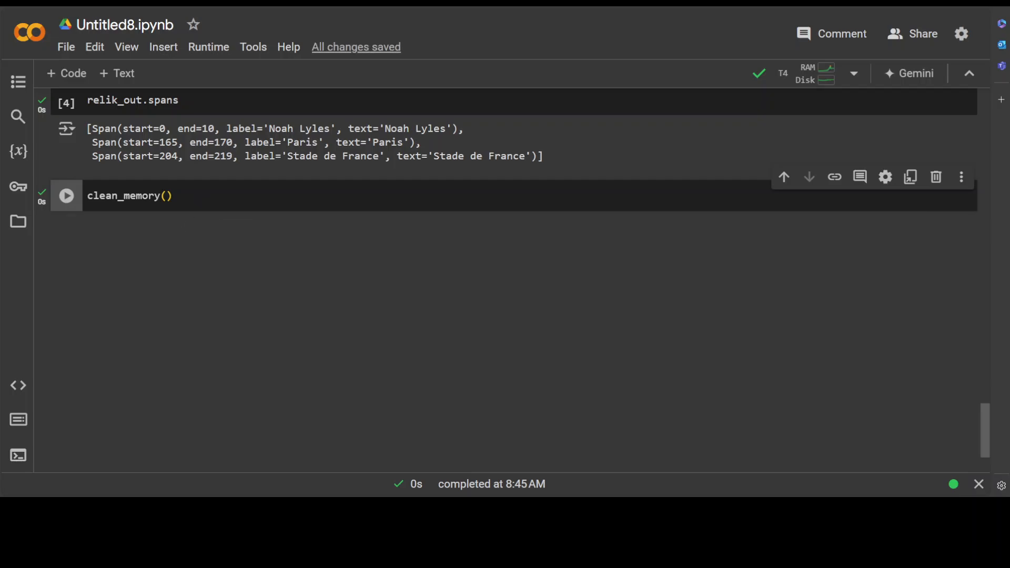
mouse_move(321, 315)
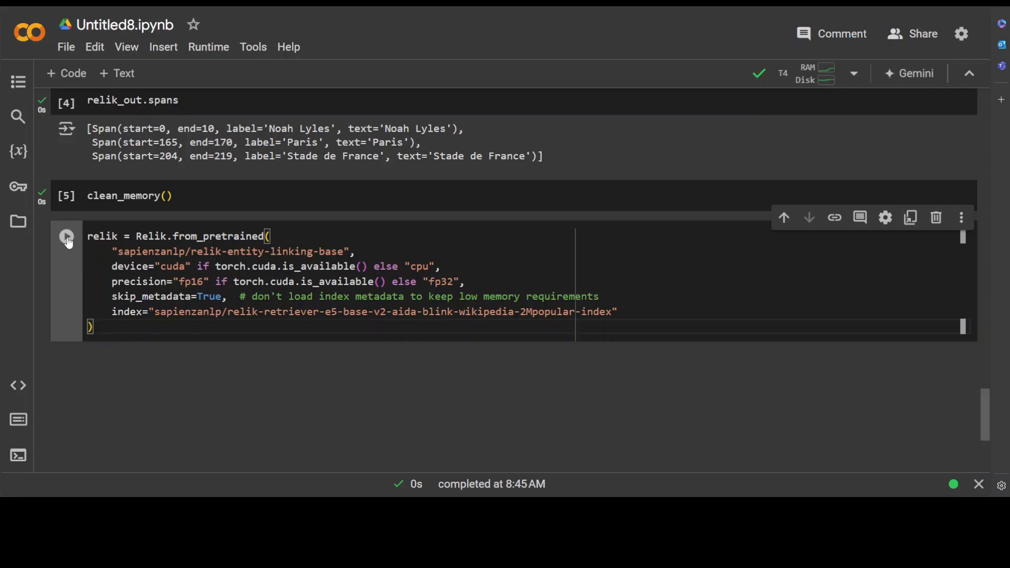
- Load sapienzanlp/relik-entity-linking-base with its Wikipedia retrieval index onto the GPU
left_click(66, 236)
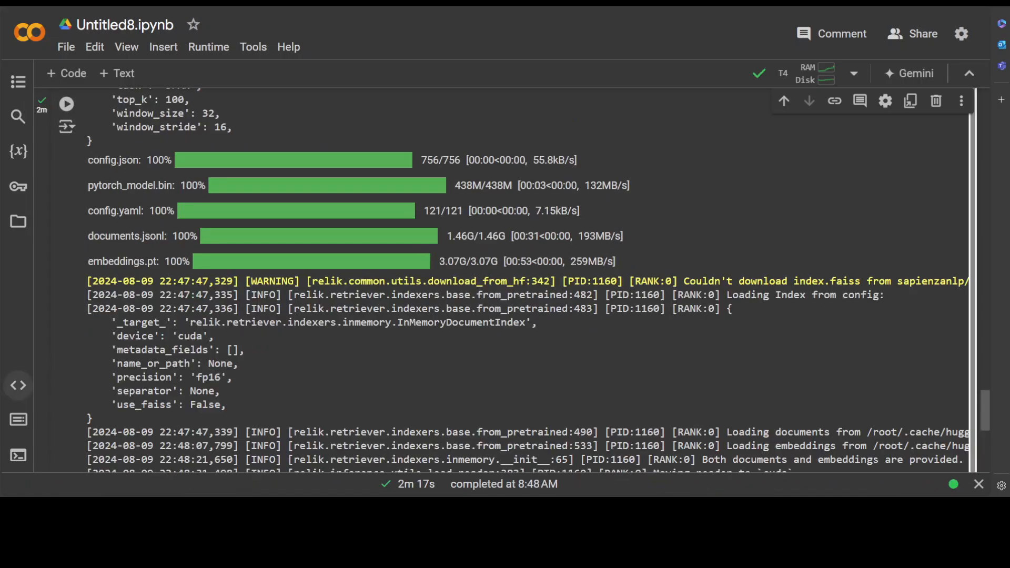
scroll("down", 3)
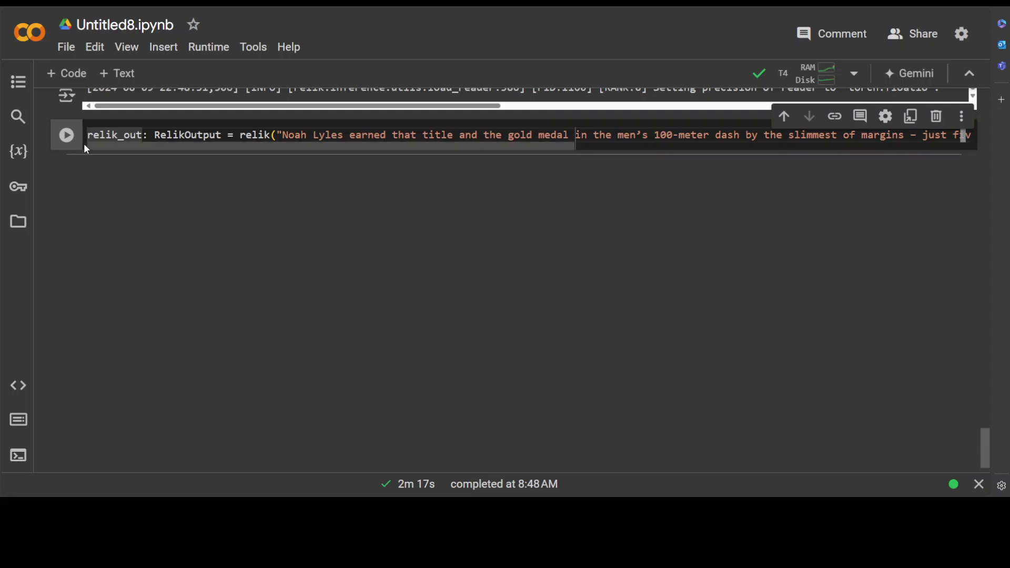
- Link the Noah Lyles passage with the base model and list spans Noah Lyles, Paris, Stade de France
left_click(65, 135)
type("relik_out.spans")
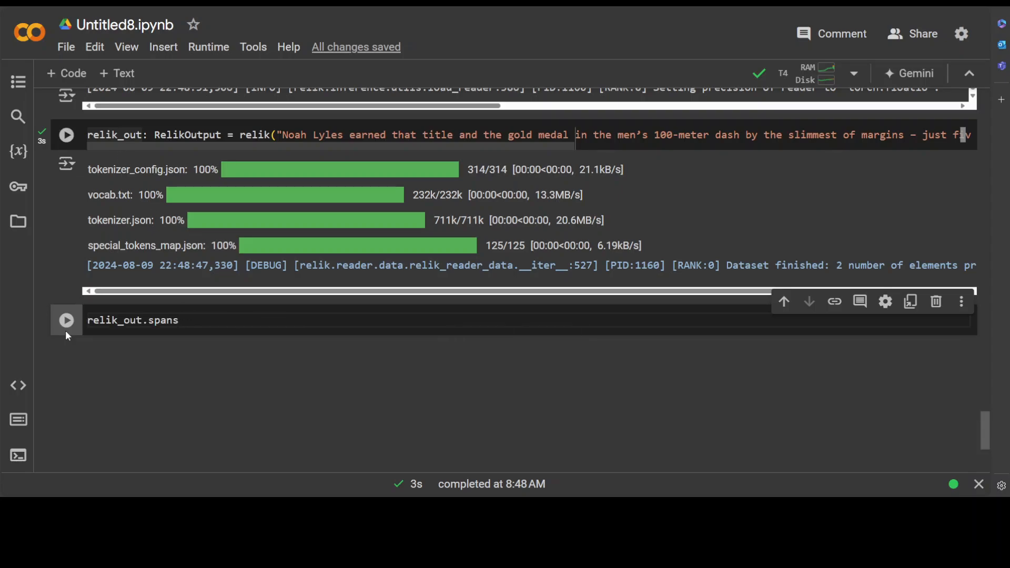
left_click(67, 320)
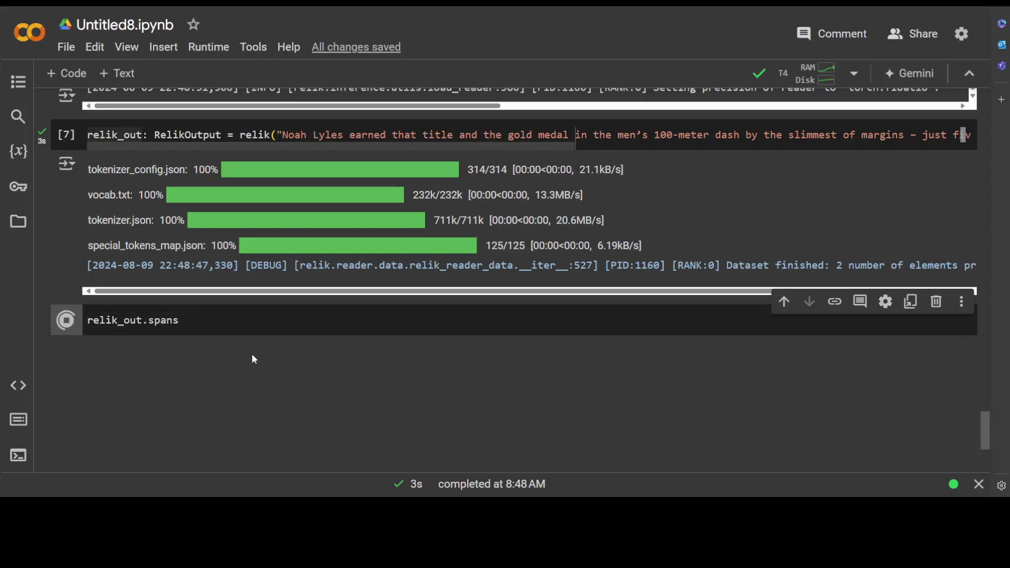
left_click(67, 320)
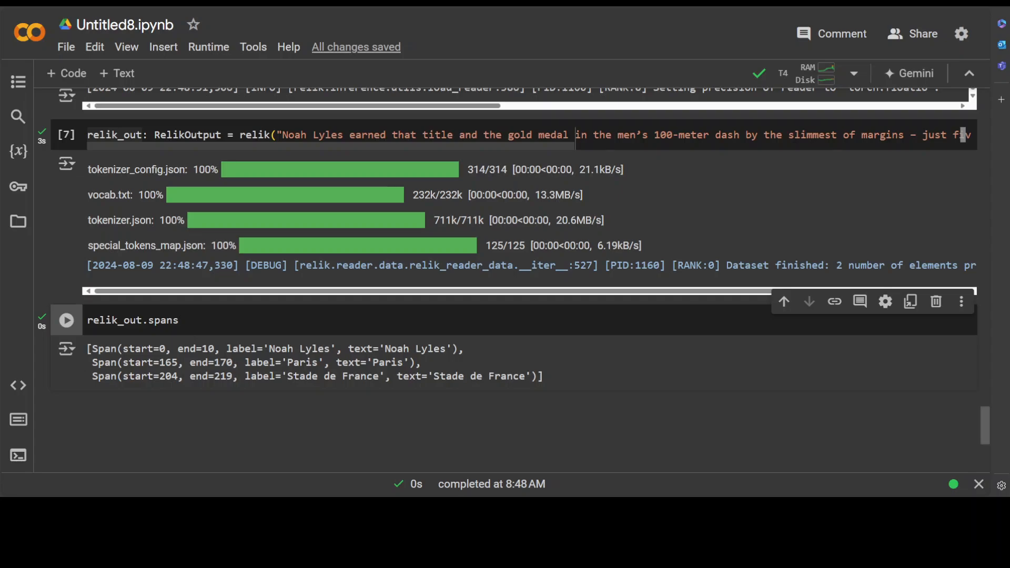
scroll("down", 3)
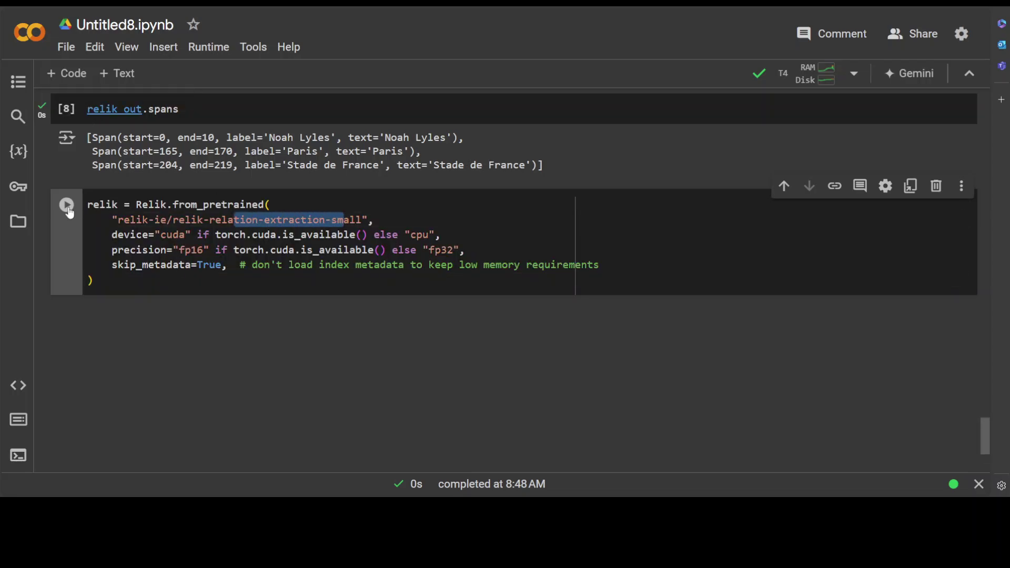
- Load relik-ie/relik-relation-extraction-small onto CUDA in float16
left_click(67, 204)
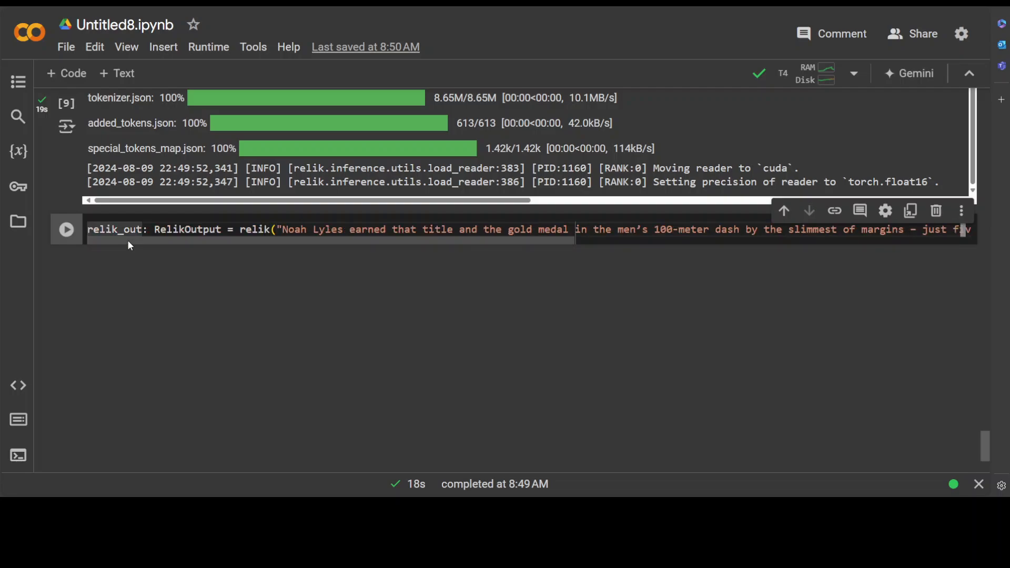
- Extract relations from the passage and list triplets such as men's 100-meter dash participant Noah Lyles
left_click(65, 230)
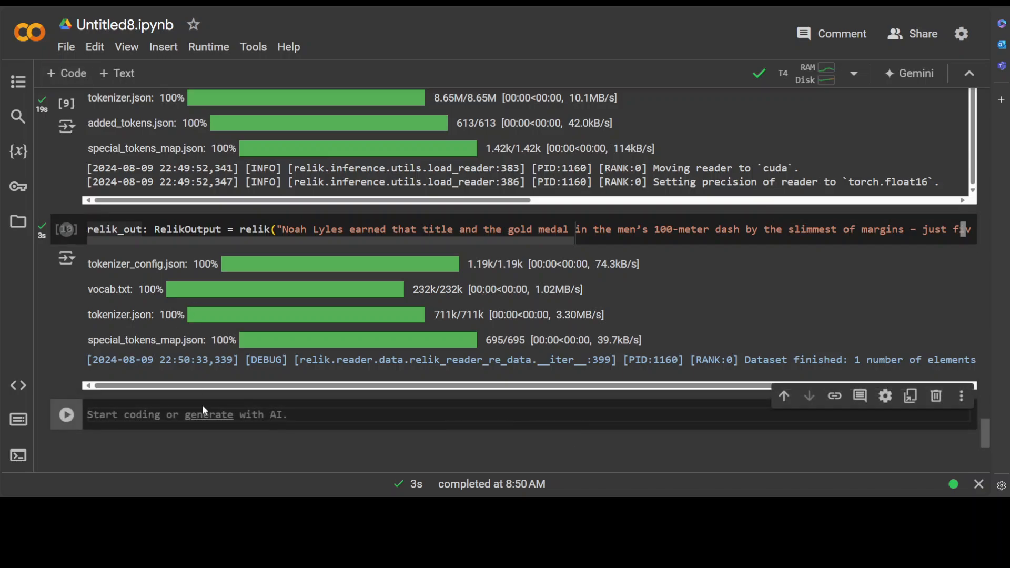
type("relik_out.triplets")
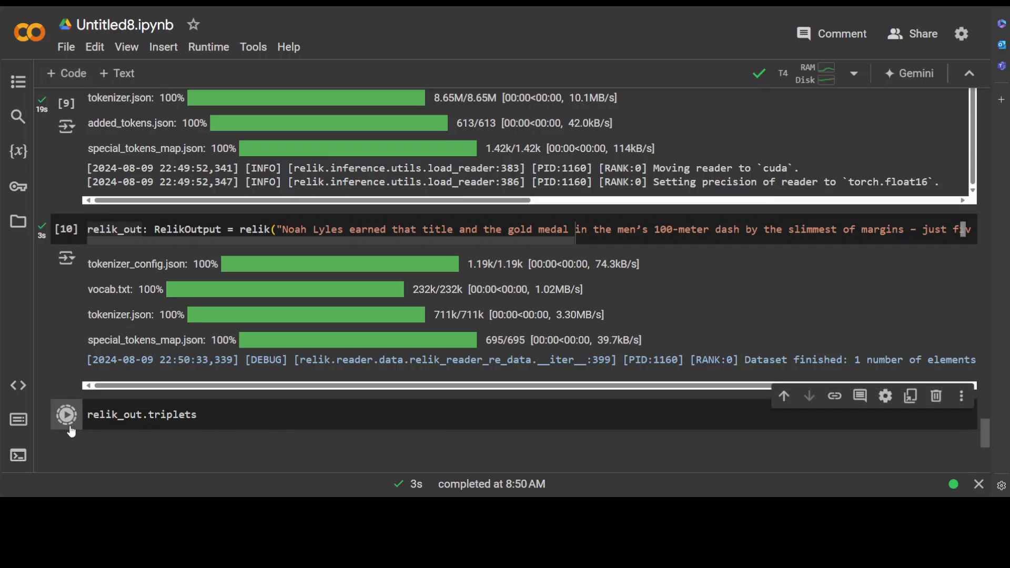
left_click(68, 414)
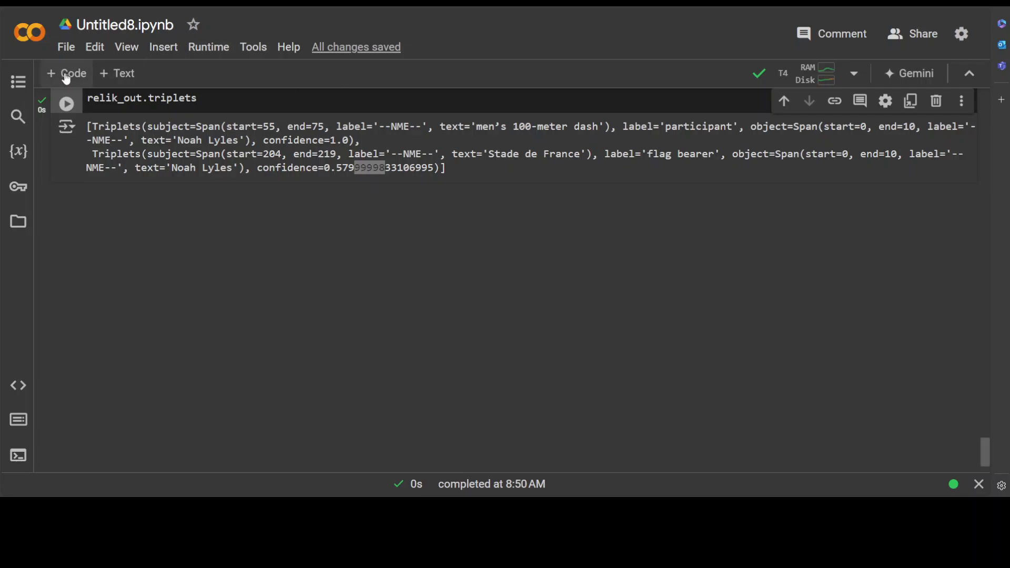
- Run clean_memory() in a new cell and load relik-ie/relik-cie-tiny onto CUDA in bfloat16
left_click(66, 73)
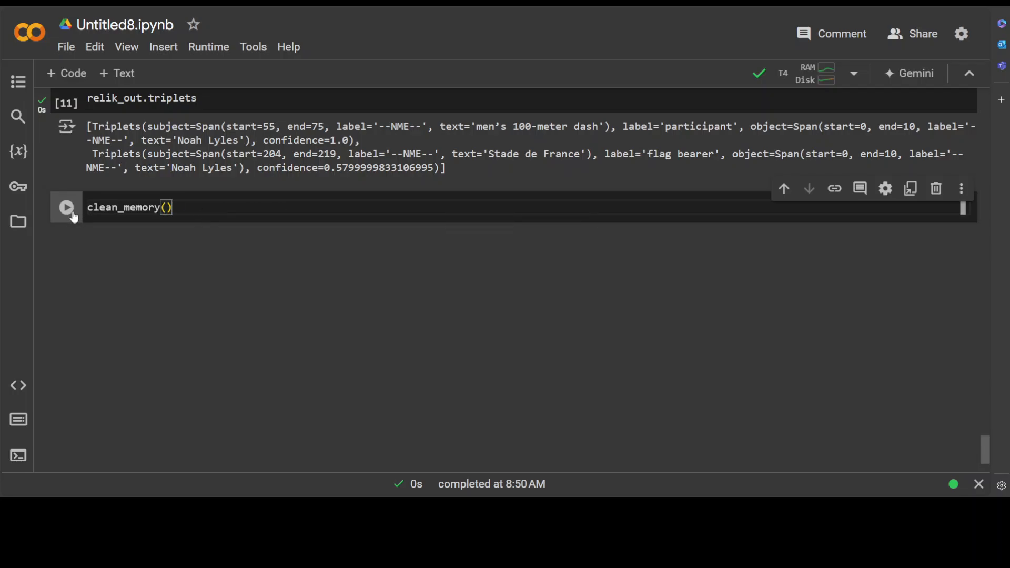
left_click(65, 207)
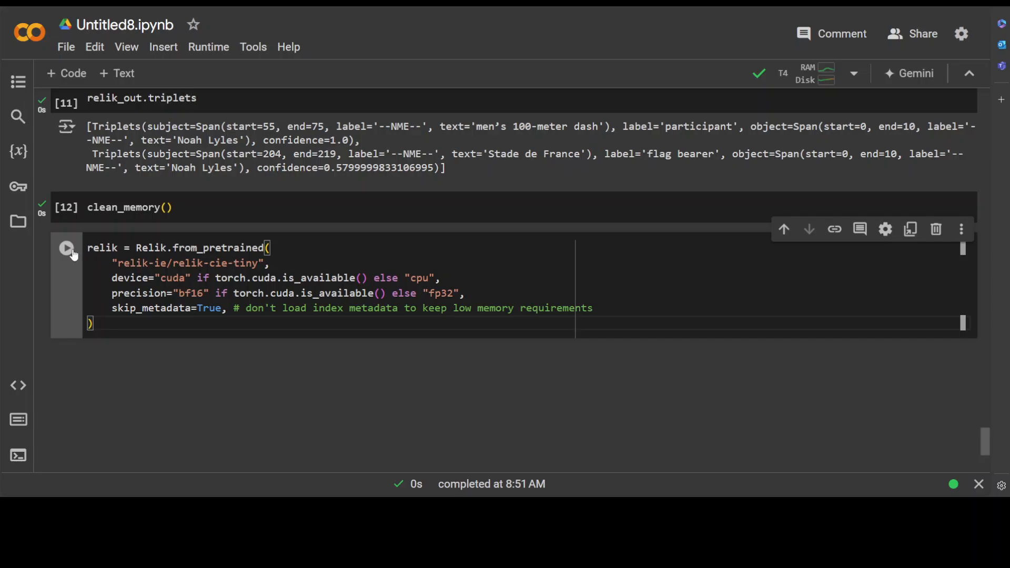
left_click(65, 248)
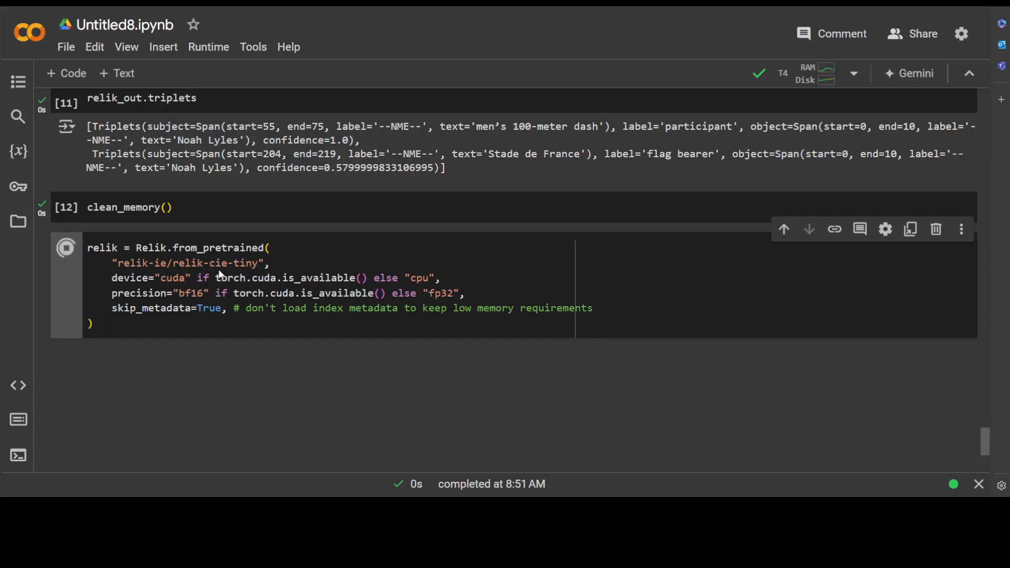
left_click(65, 248)
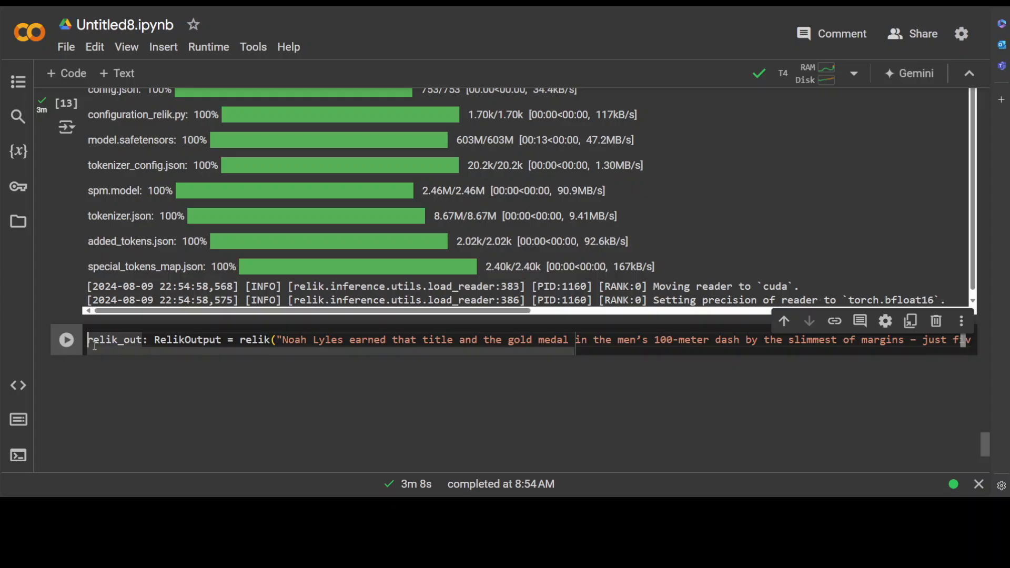
- Extract from the Noah Lyles passage, listing spans (Noah Lyles, Paris, Stade de France) and triplets
left_click(65, 340)
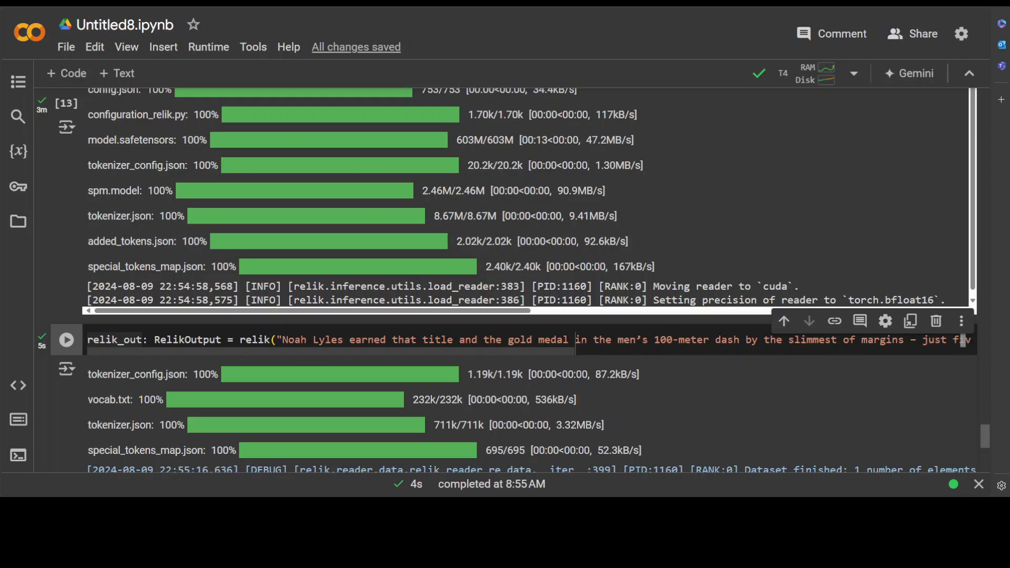
mouse_move(442, 326)
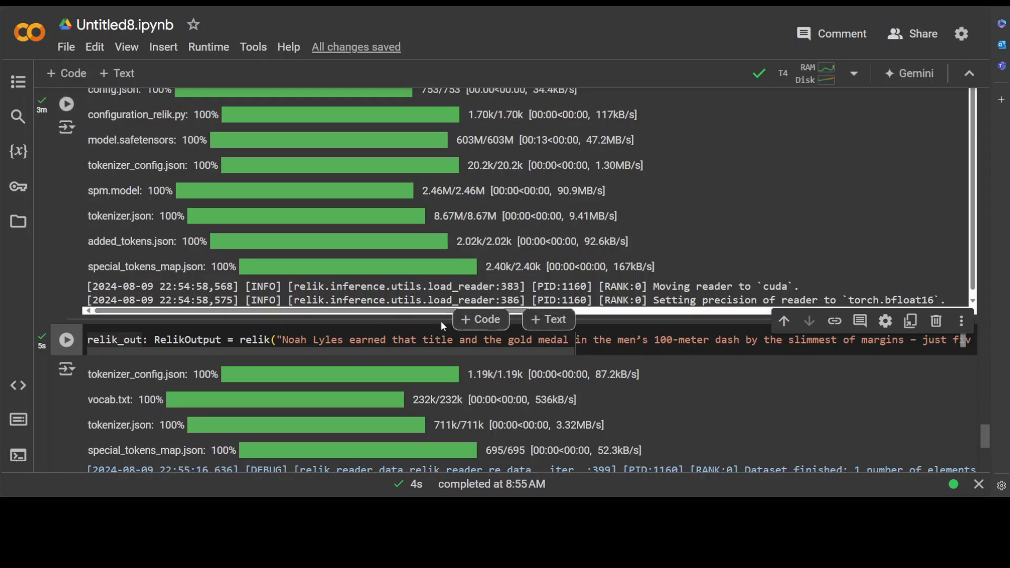
scroll("down", 3)
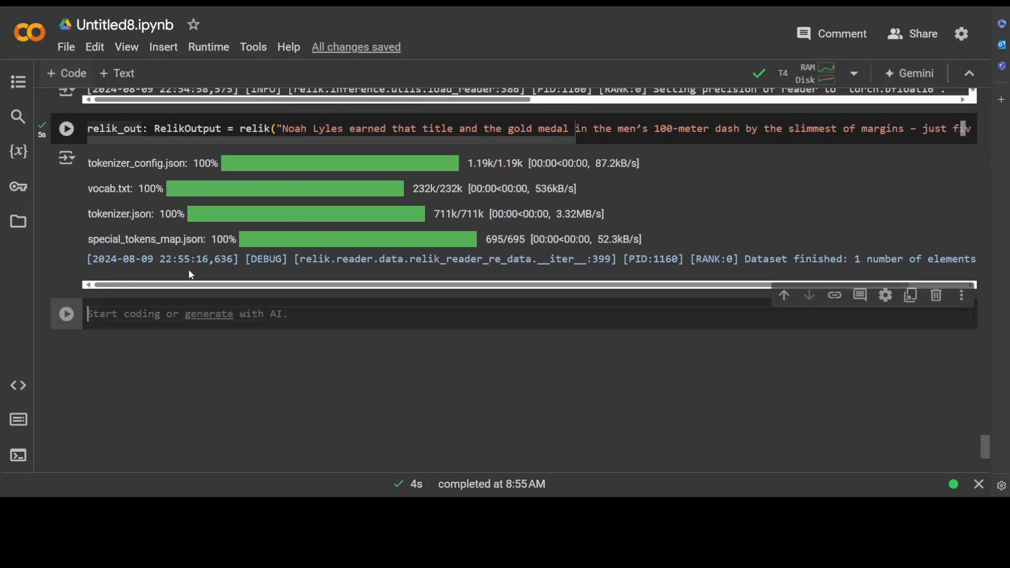
type("relik_out.spans")
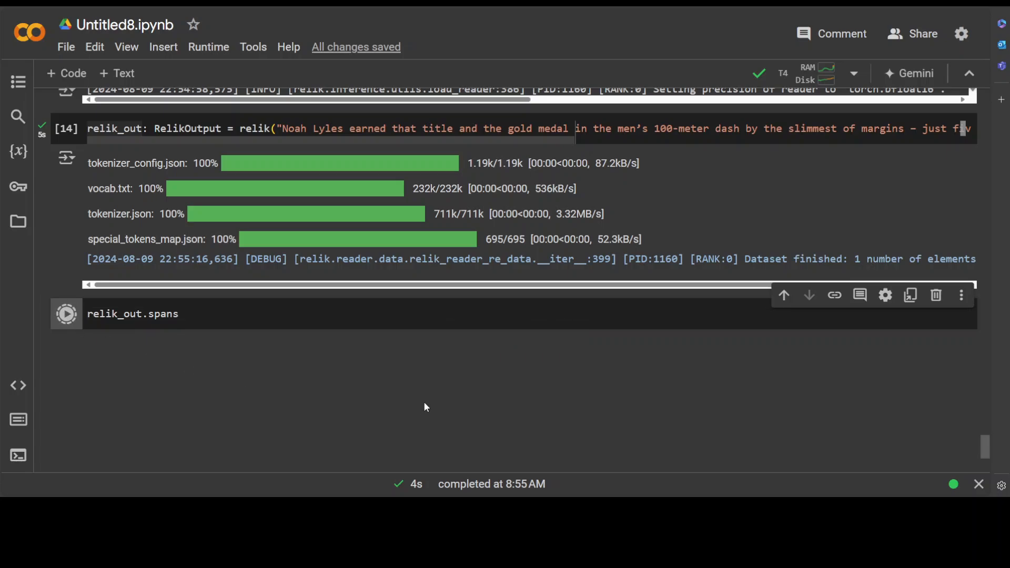
left_click(66, 313)
type("relik_out.triplets")
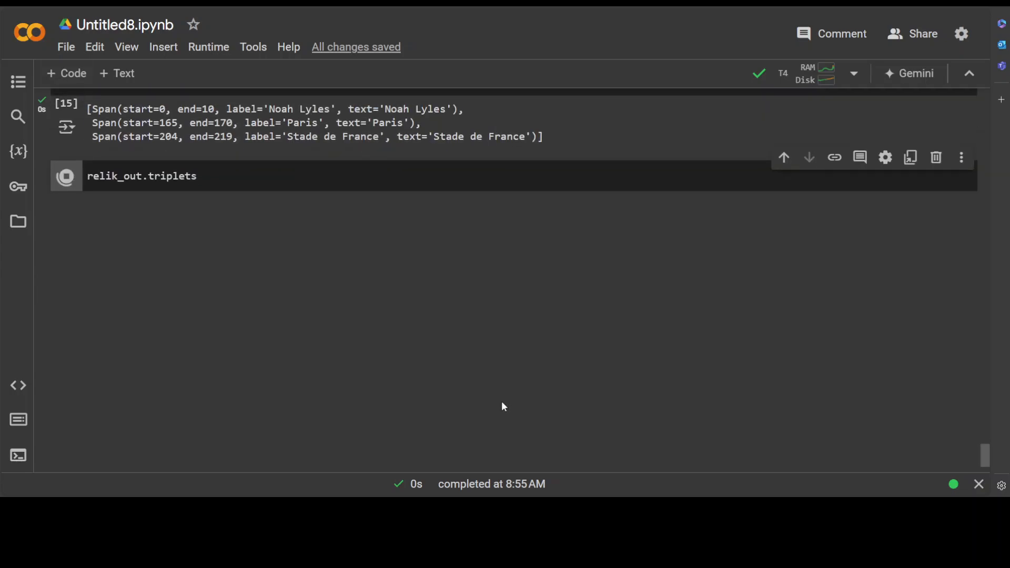
left_click(66, 175)
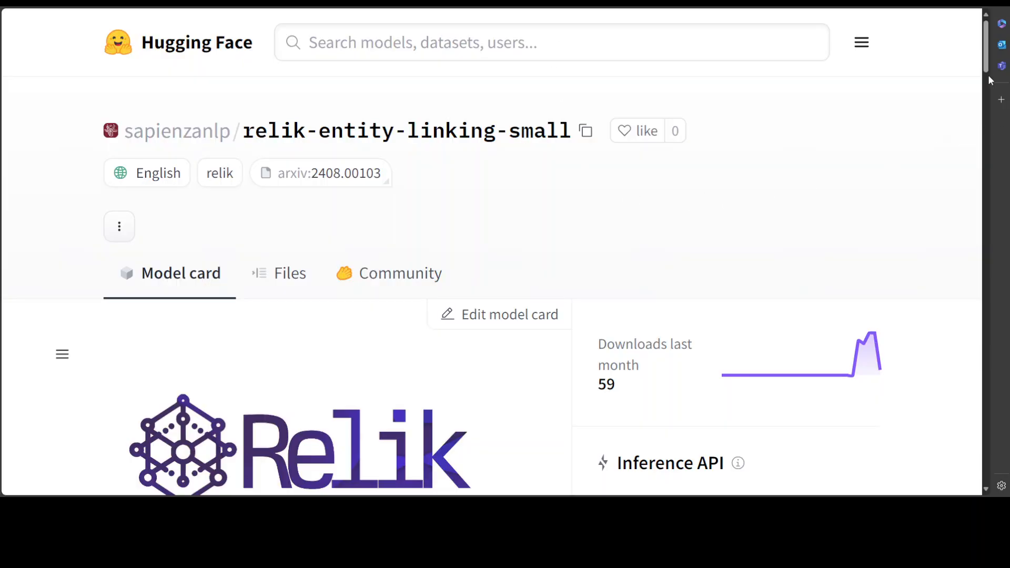
- Scroll through the sapienzanlp relik-entity-linking-small model card on Hugging Face
scroll("down", 3)
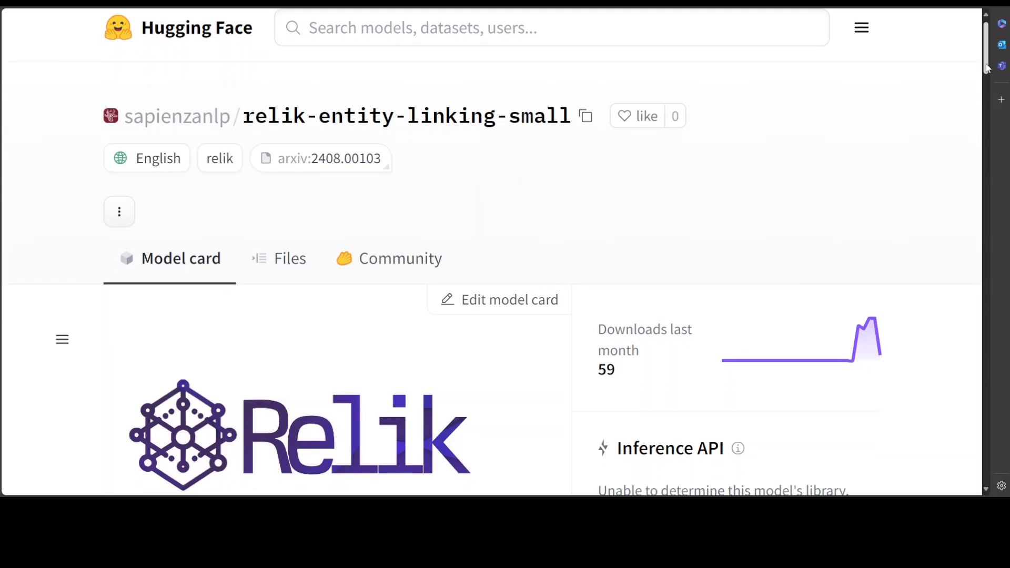
scroll("down", 3)
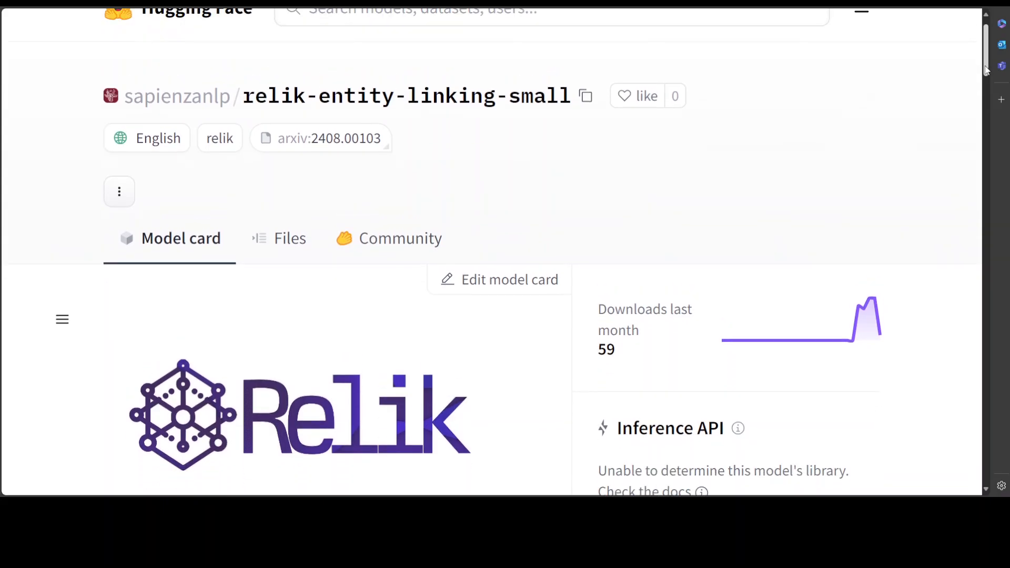
scroll("down", 3)
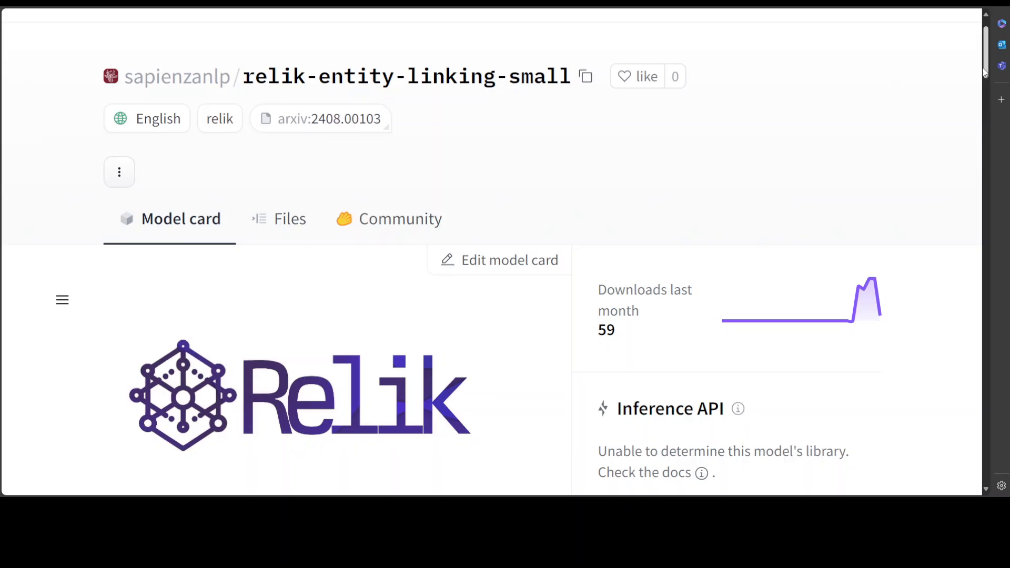